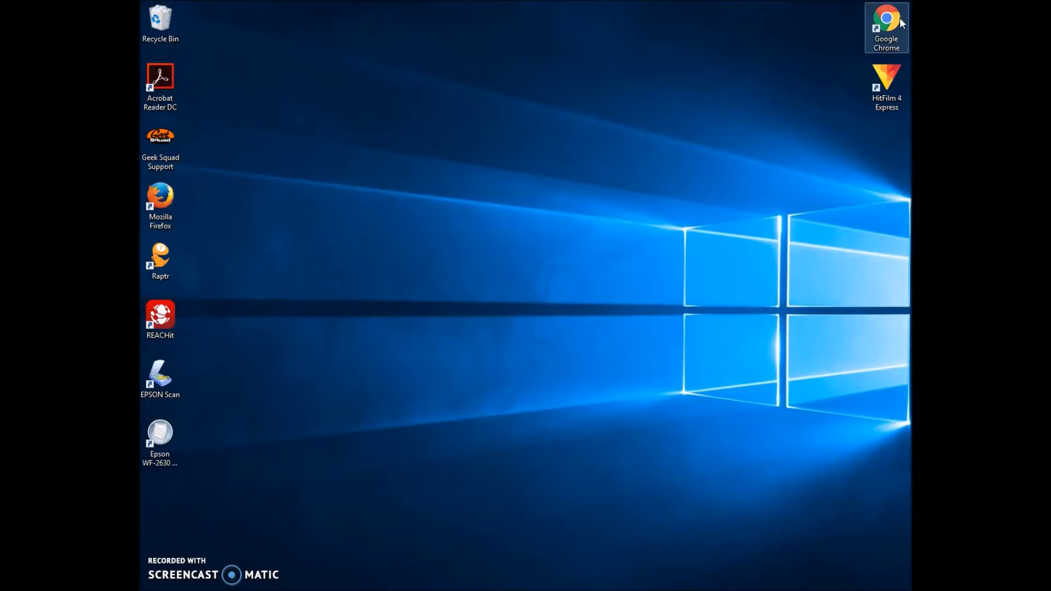
Launch Google Chrome and start typing a query into the Google search page
double_click(884, 16)
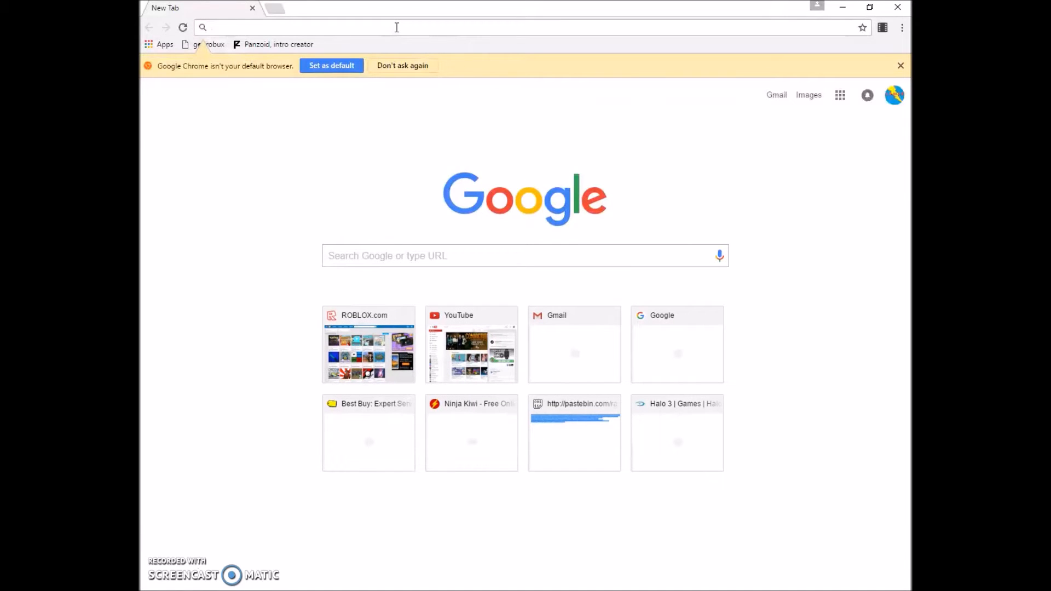
text(hit)
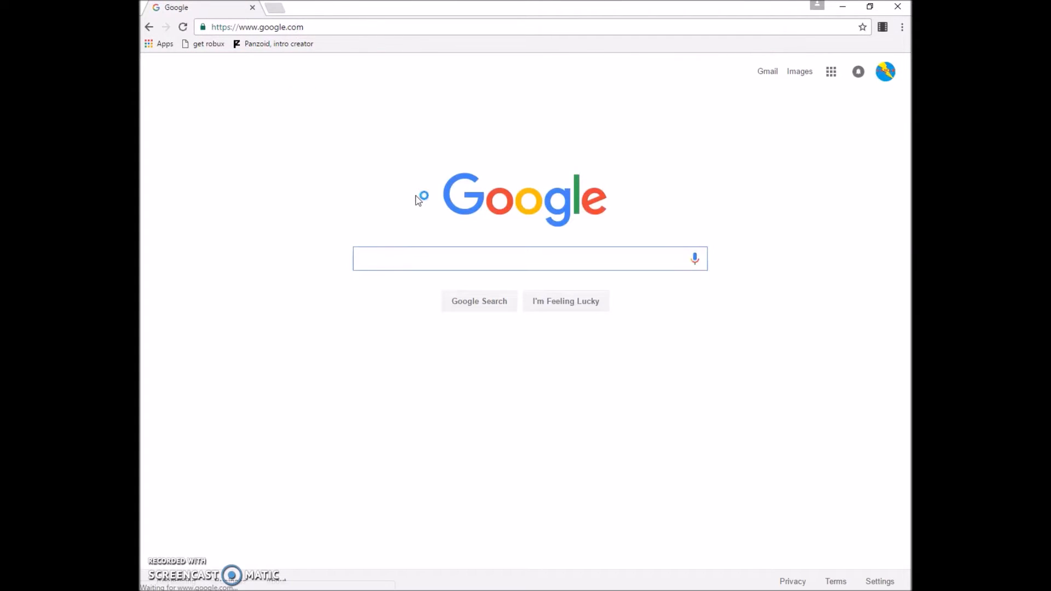
Search images for 'blank 3ds system template' and pick one 3DS template result
text(blank 3ds template)
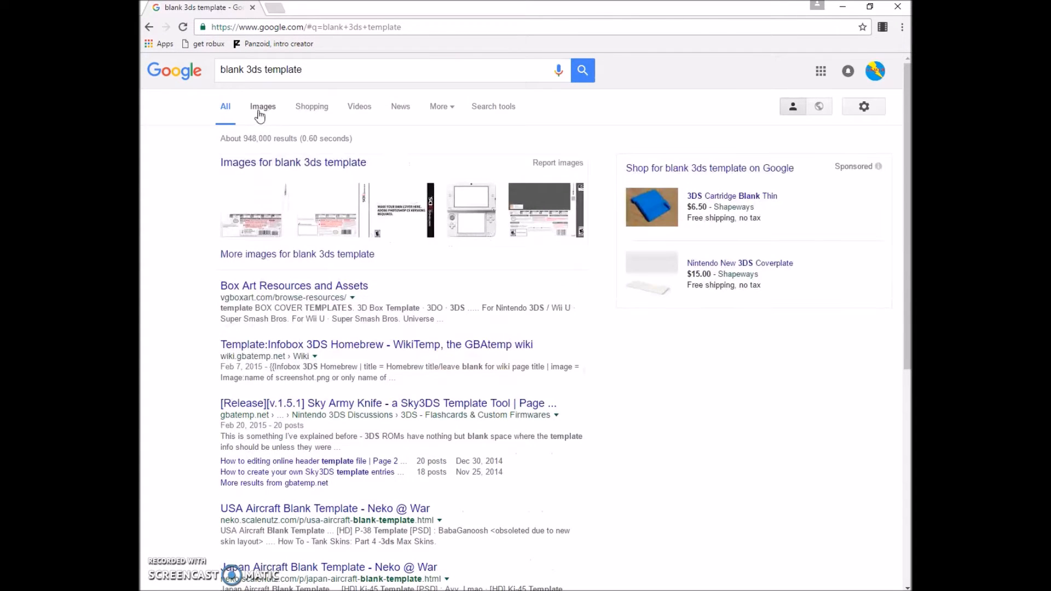
click(262, 107)
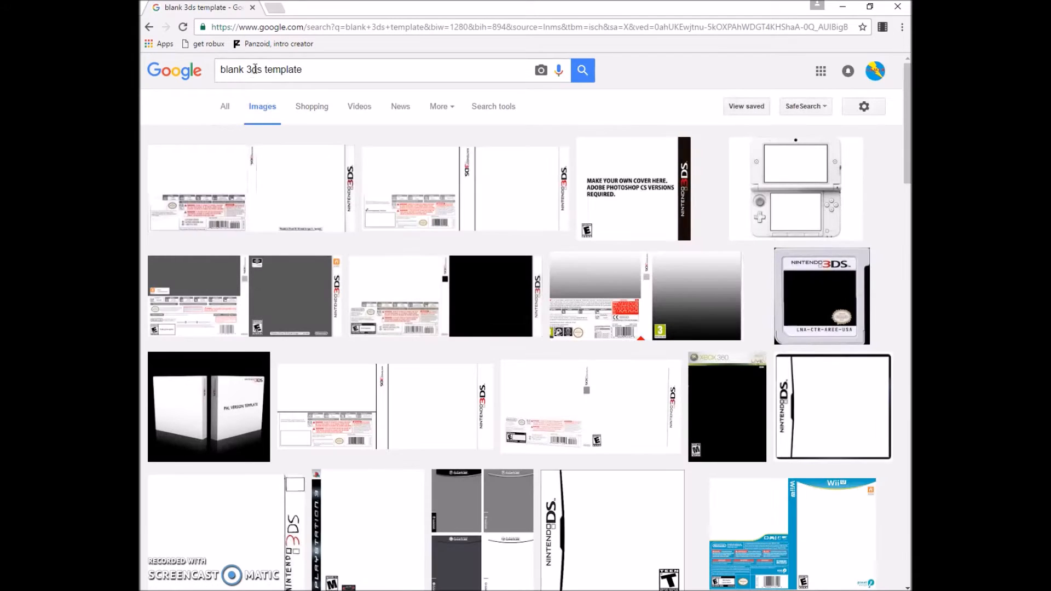
text(s)
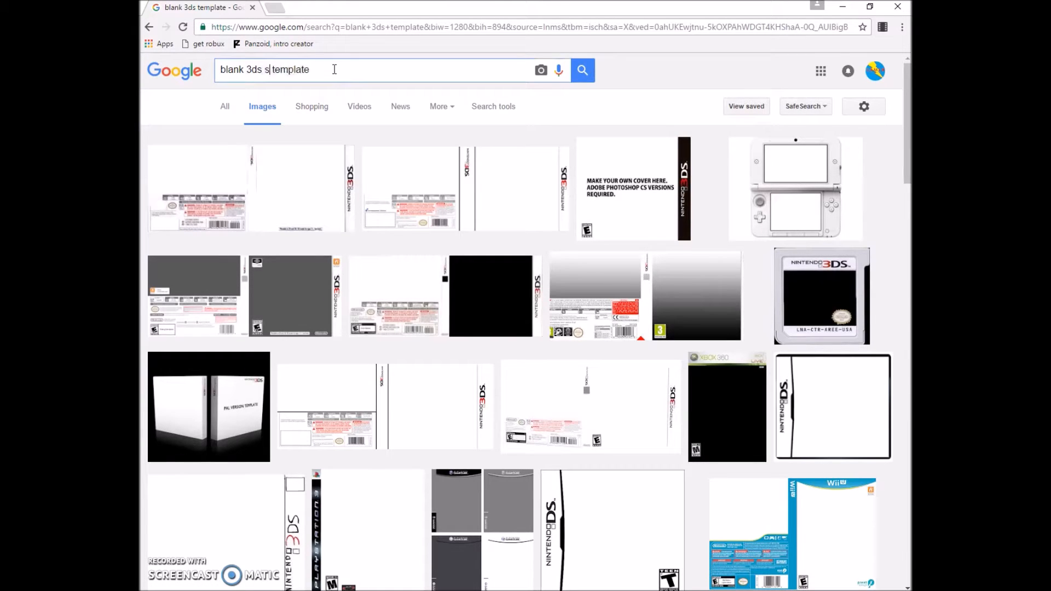
text(ystem)
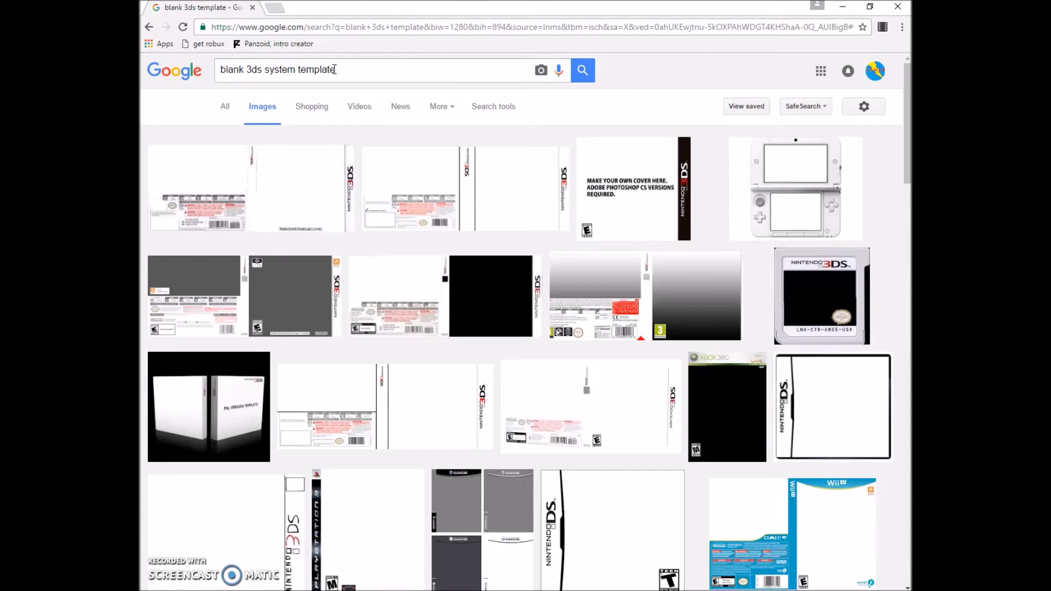
scroll(down, 3)
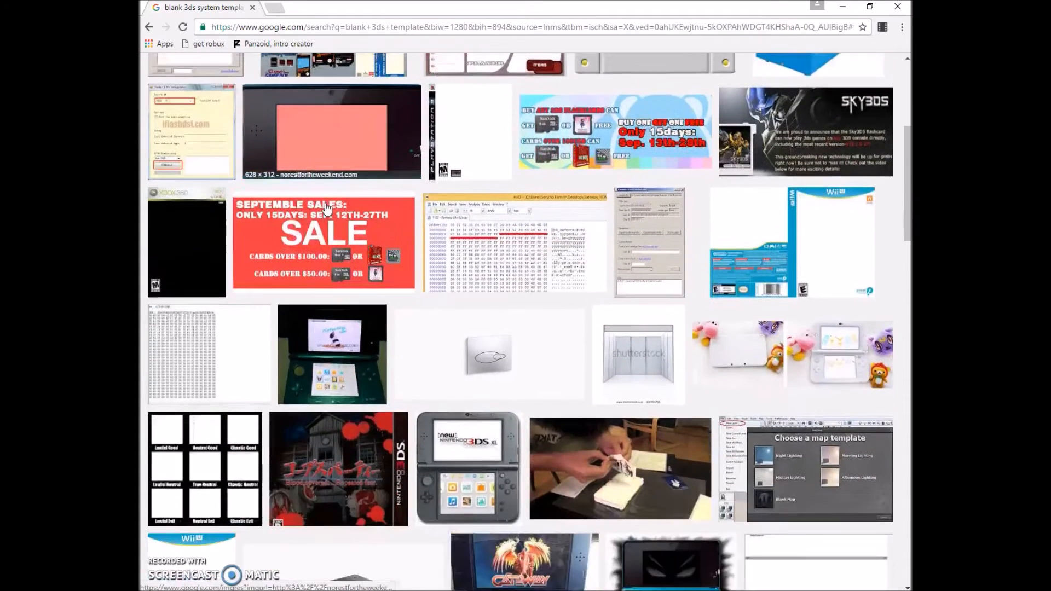
click(464, 476)
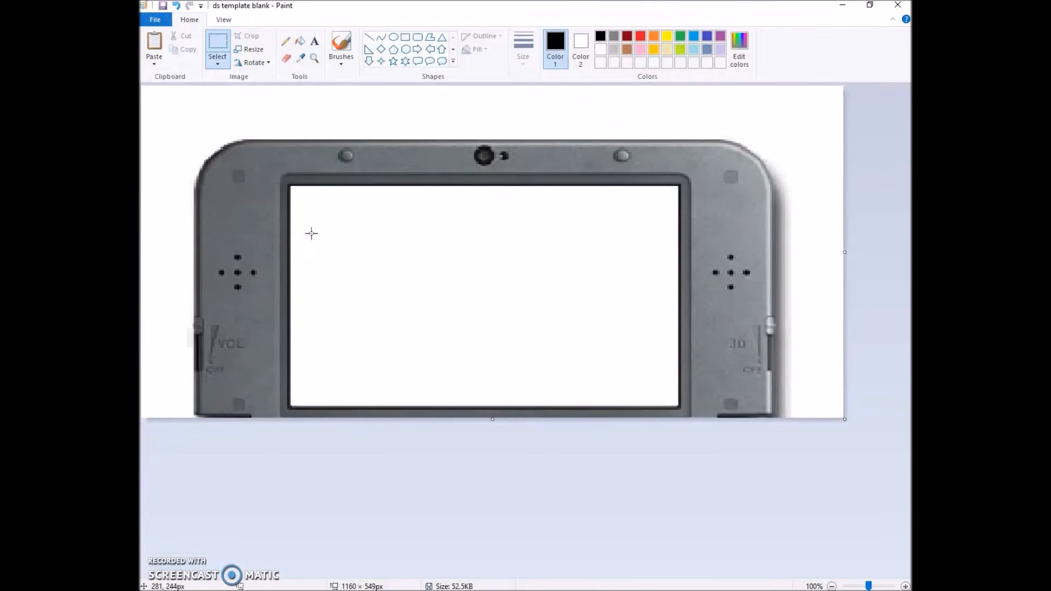
mouse_move(289, 184)
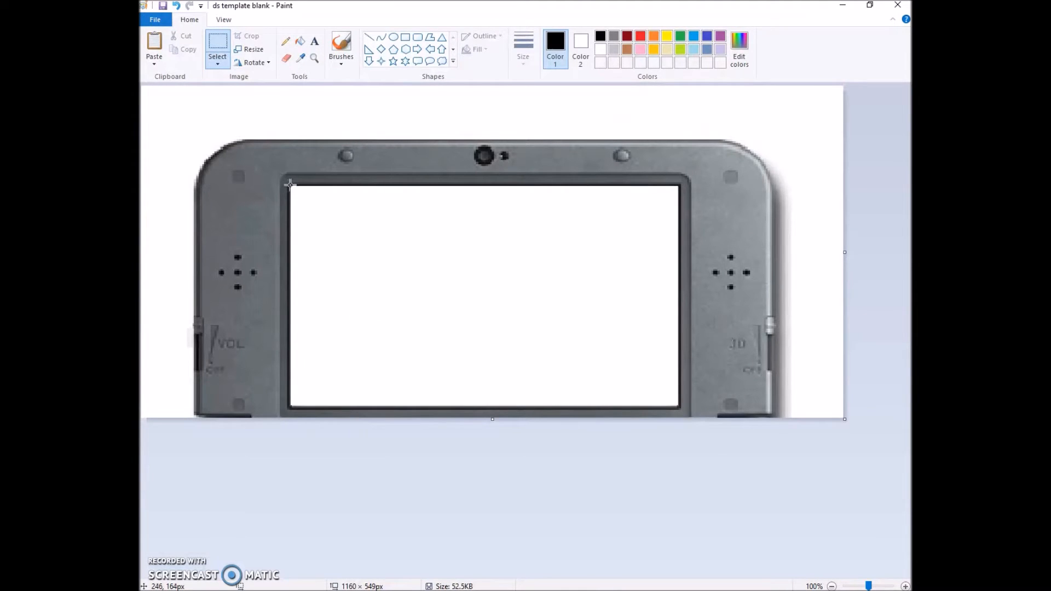
mouse_move(322, 438)
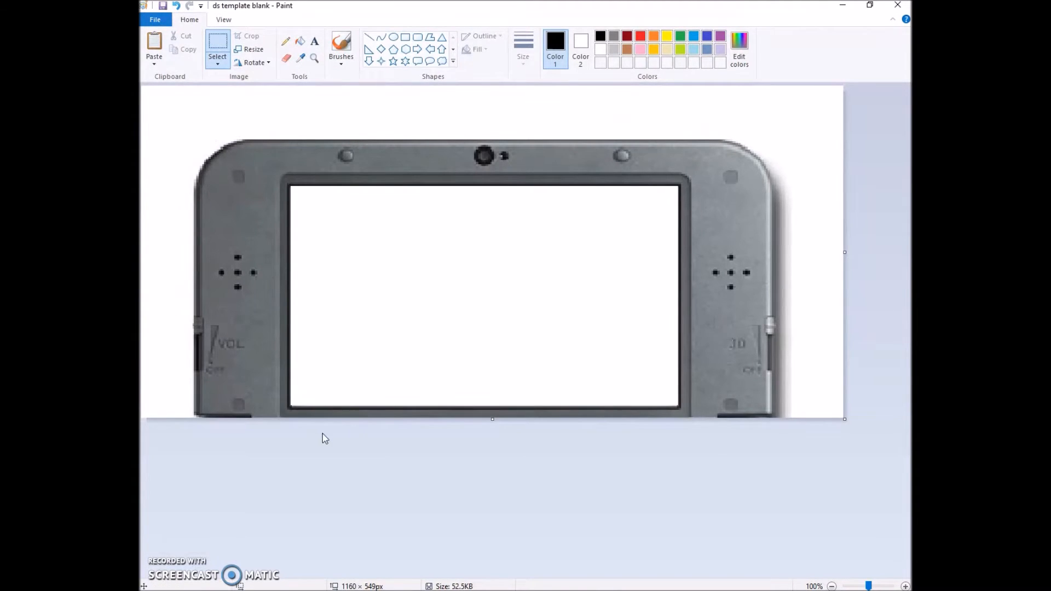
mouse_move(303, 179)
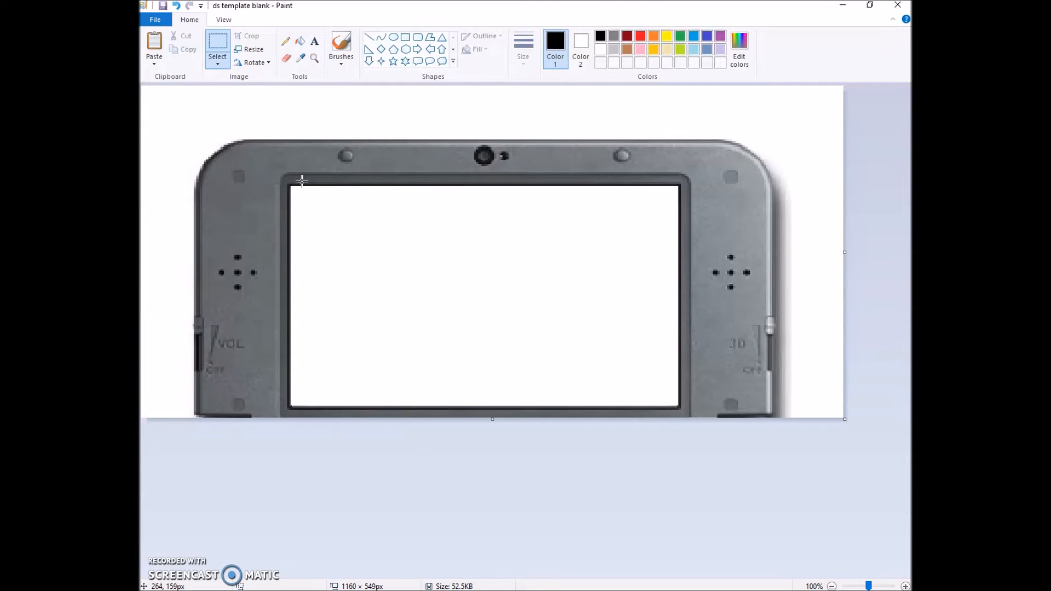
Drag a selection over the template's empty white screen area in Paint
drag(302, 181, 671, 404)
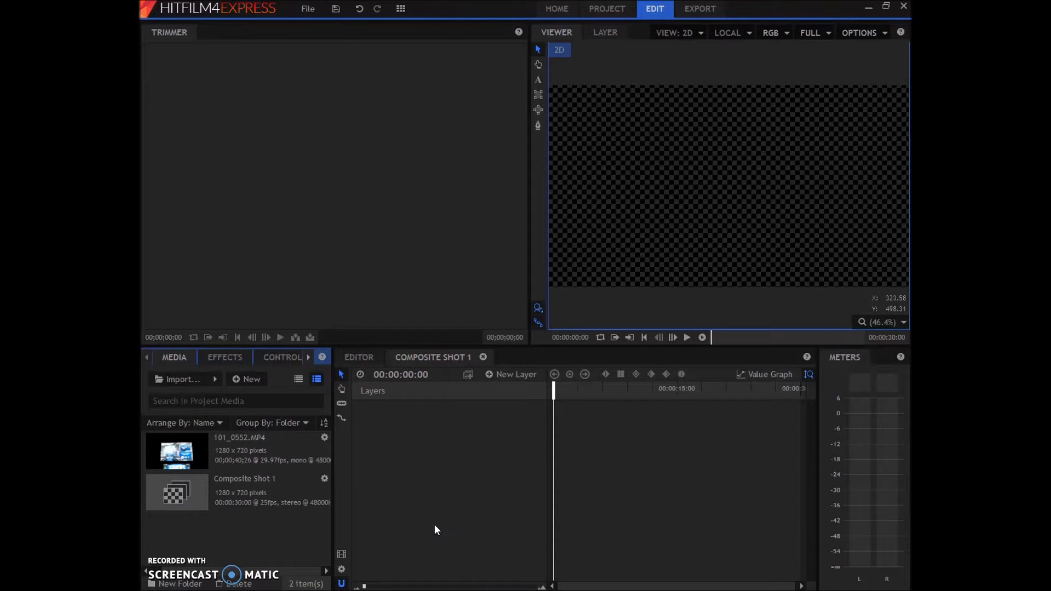
mouse_move(361, 403)
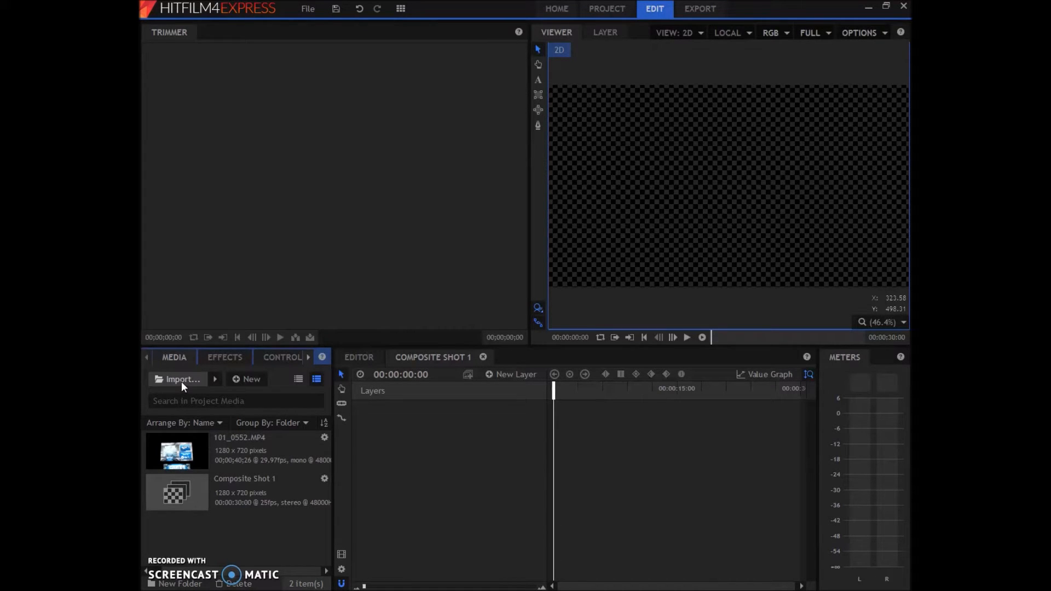
mouse_move(188, 387)
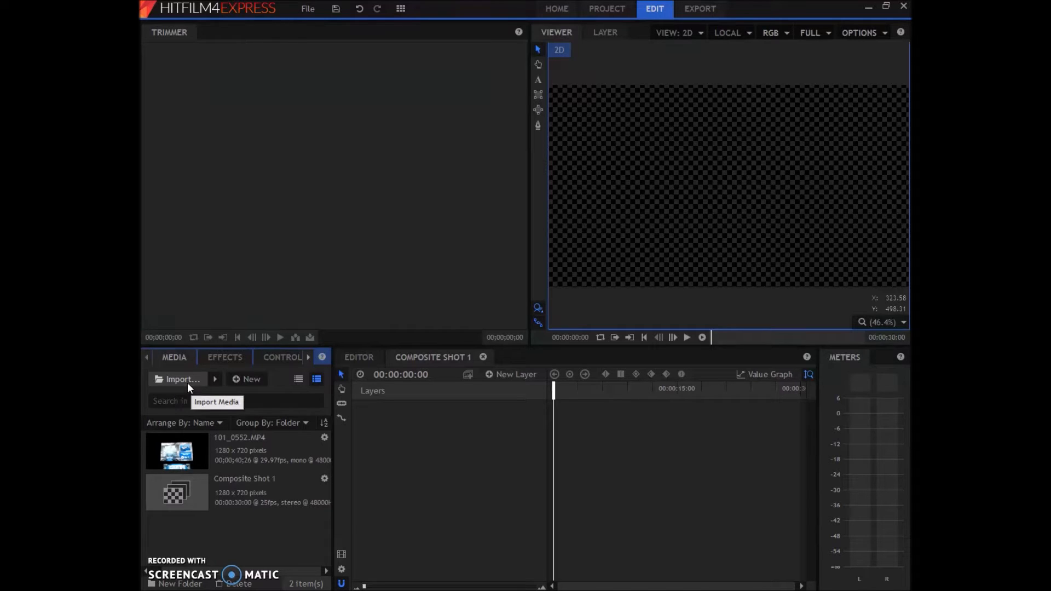
Import the 'ds template blank' image and add it to Composite Shot 1's timeline
click(177, 379)
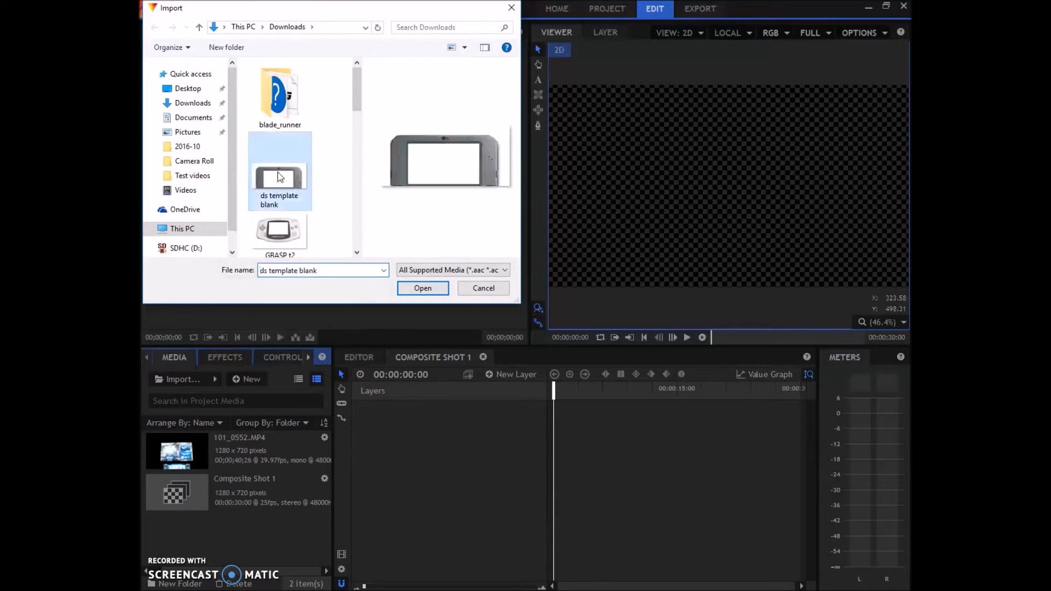
click(422, 288)
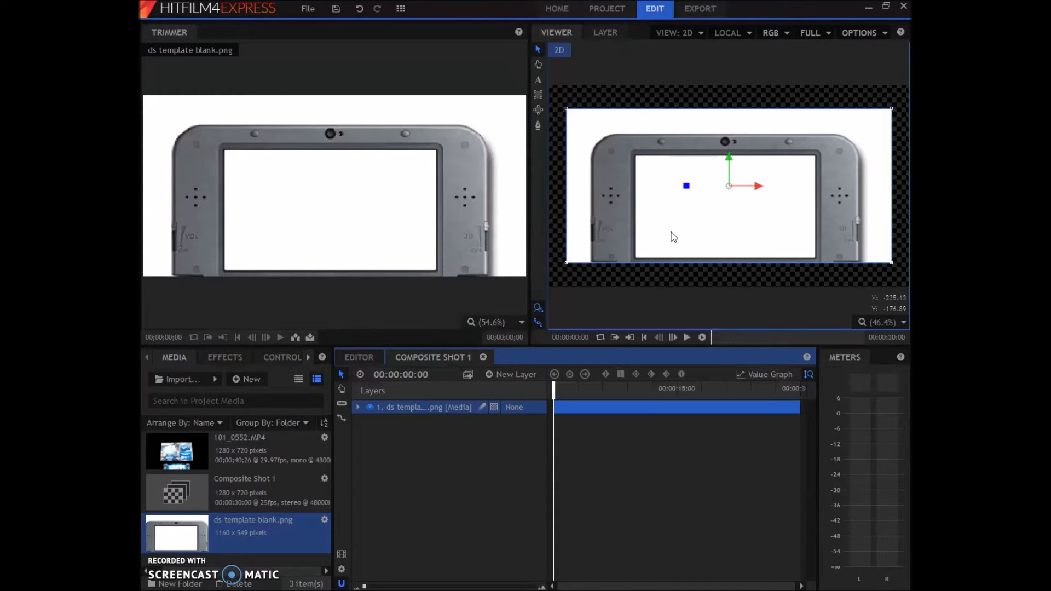
click(605, 32)
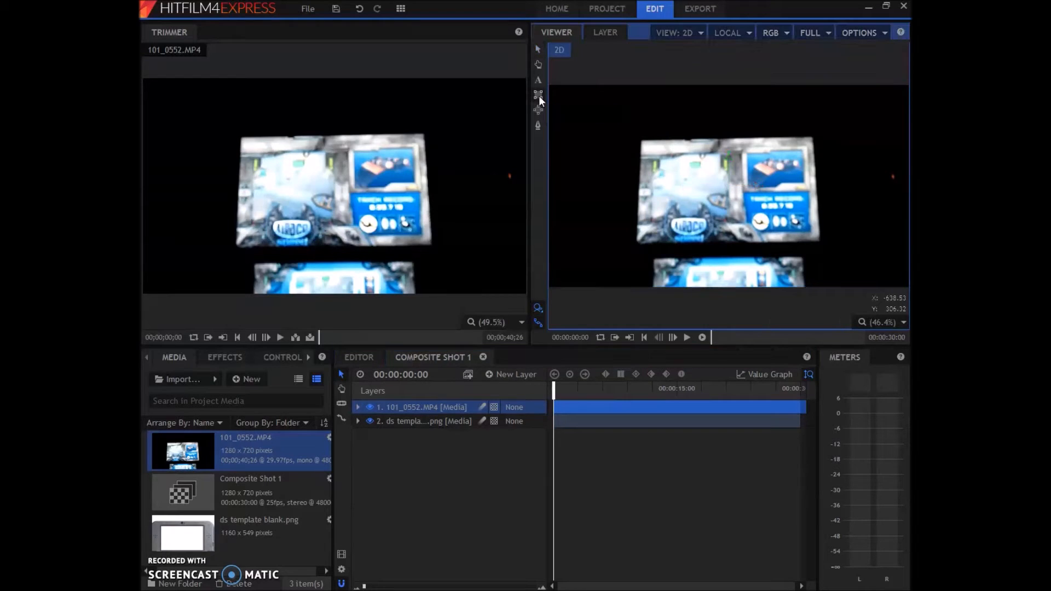
Draw a rectangle mask around the gameplay clip's top screen
click(358, 407)
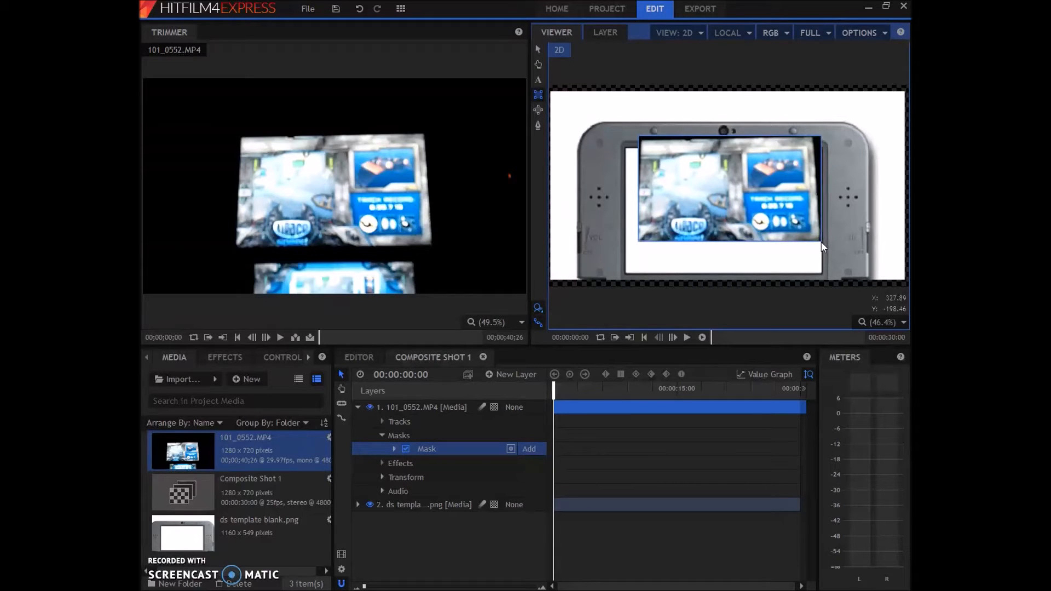
click(529, 449)
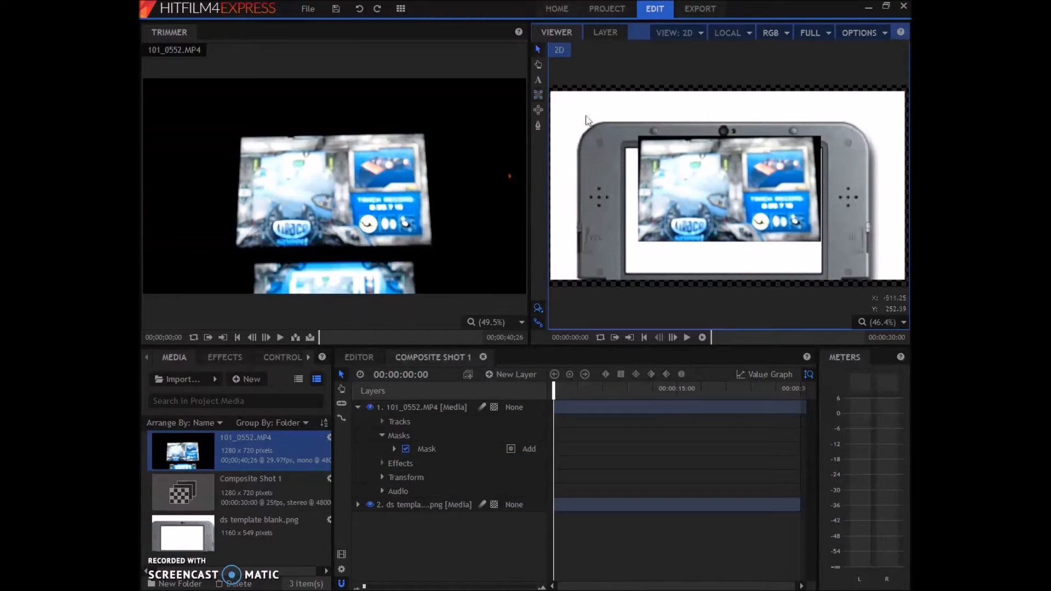
Move and scale the masked gameplay layer to fill the template's top screen
drag(587, 119, 741, 182)
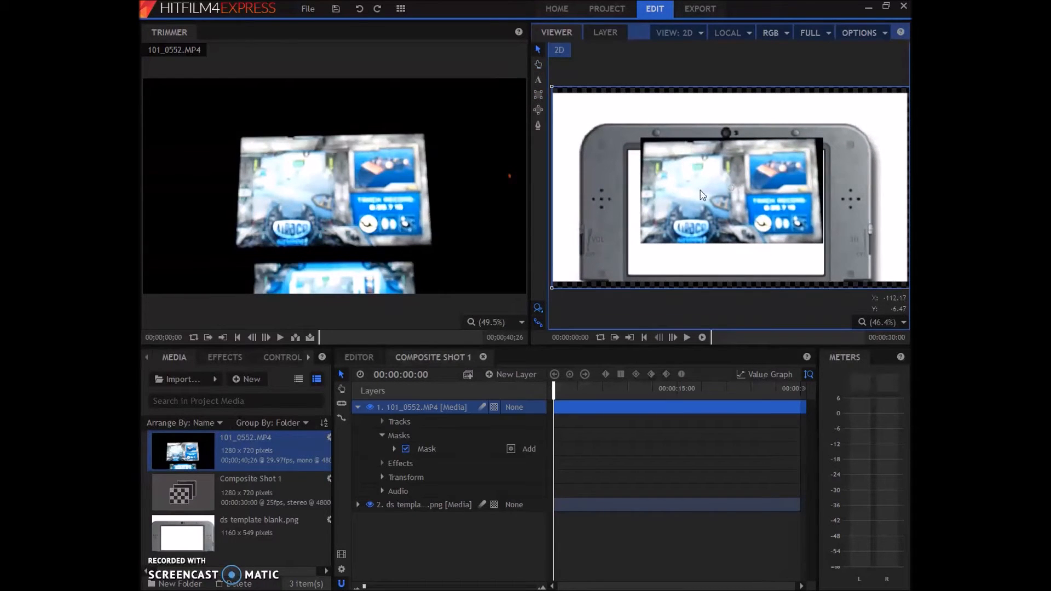
drag(700, 195, 724, 208)
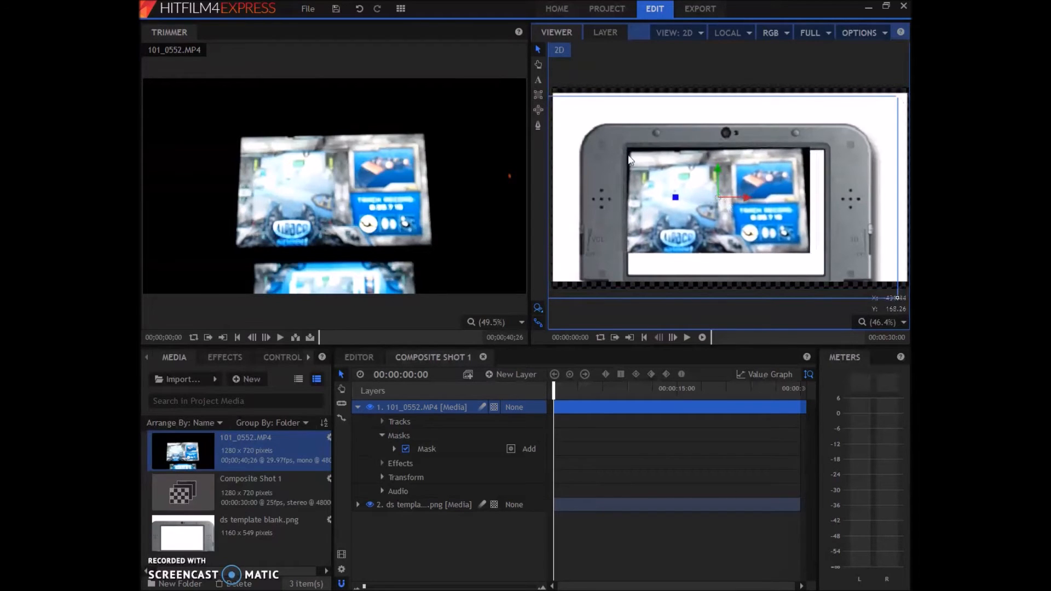
drag(630, 158, 770, 227)
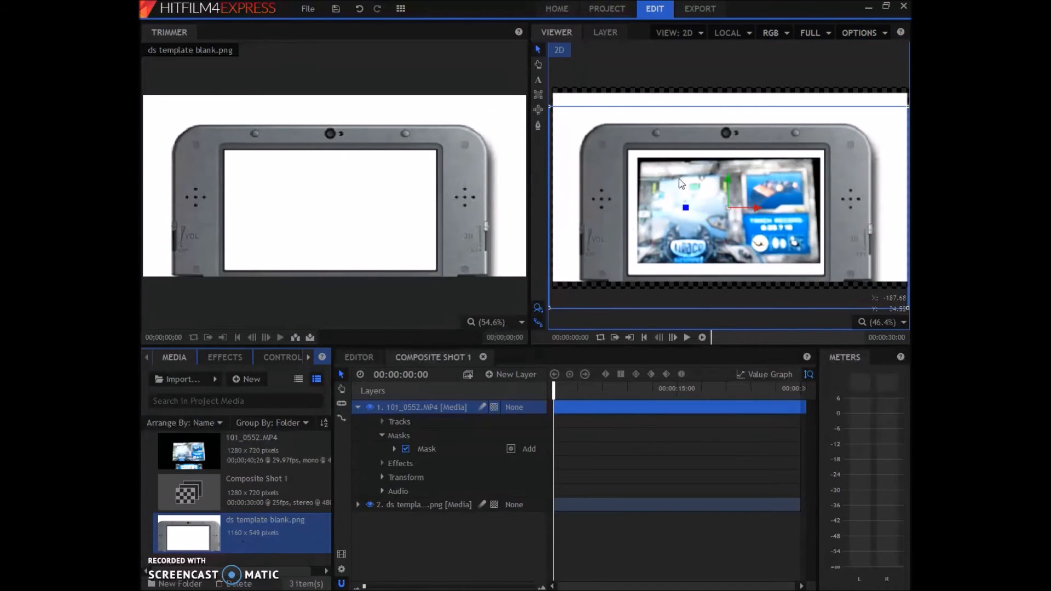
Show the 101_0552.MP4 clip alone in the Layer viewer for extra masking
click(614, 32)
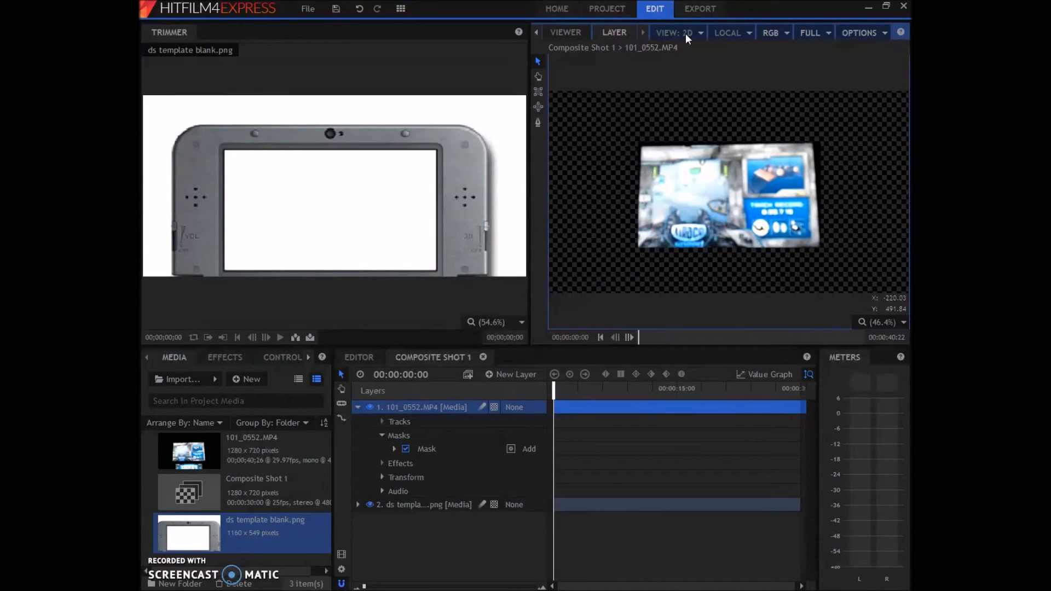
mouse_move(594, 72)
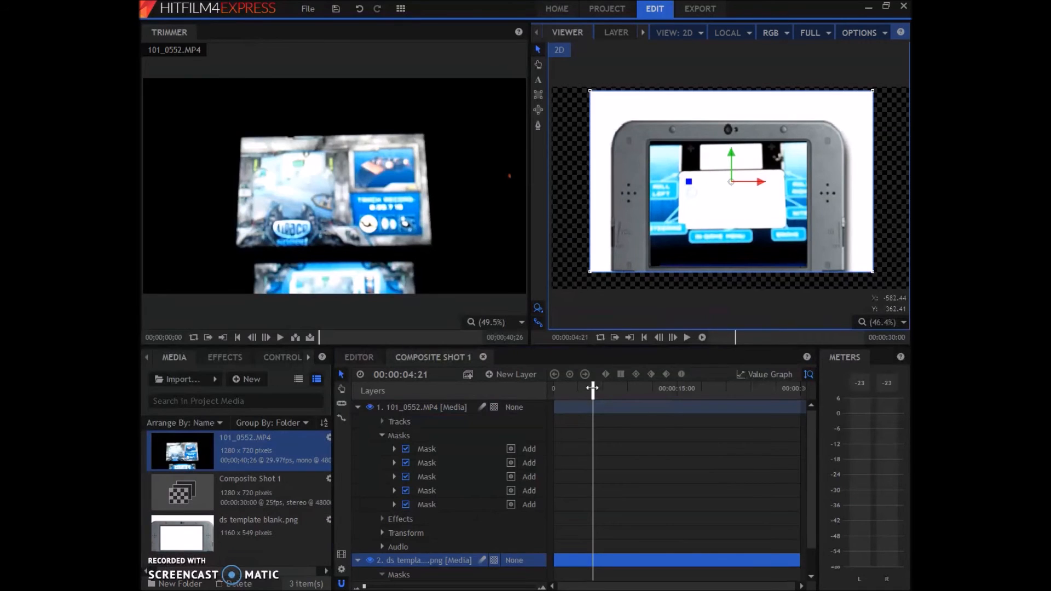
Return the playhead to 00:00:00:00 and play the composite through to its end
drag(592, 388, 552, 387)
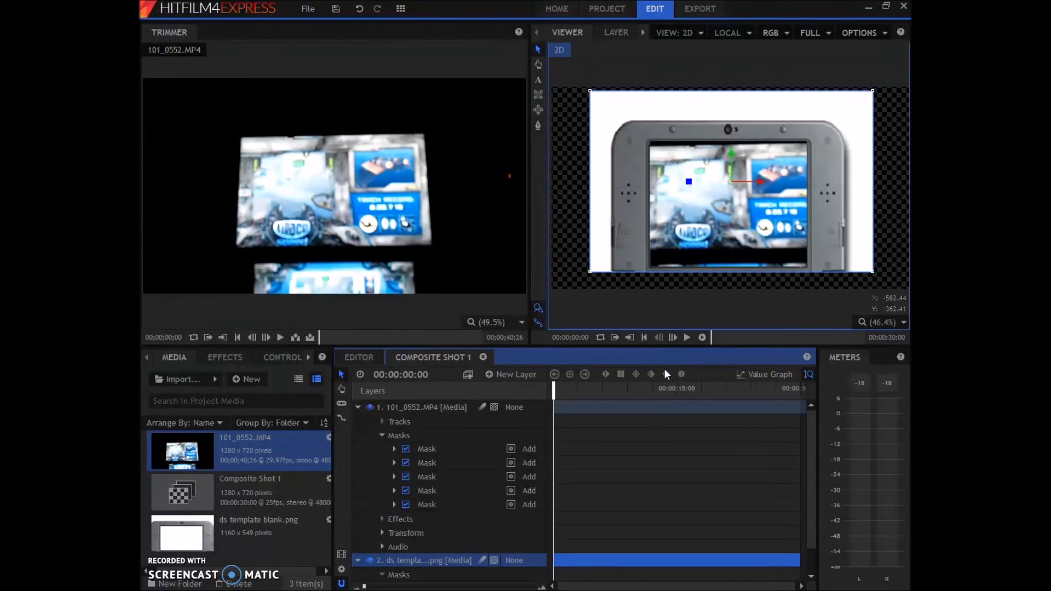
mouse_move(665, 375)
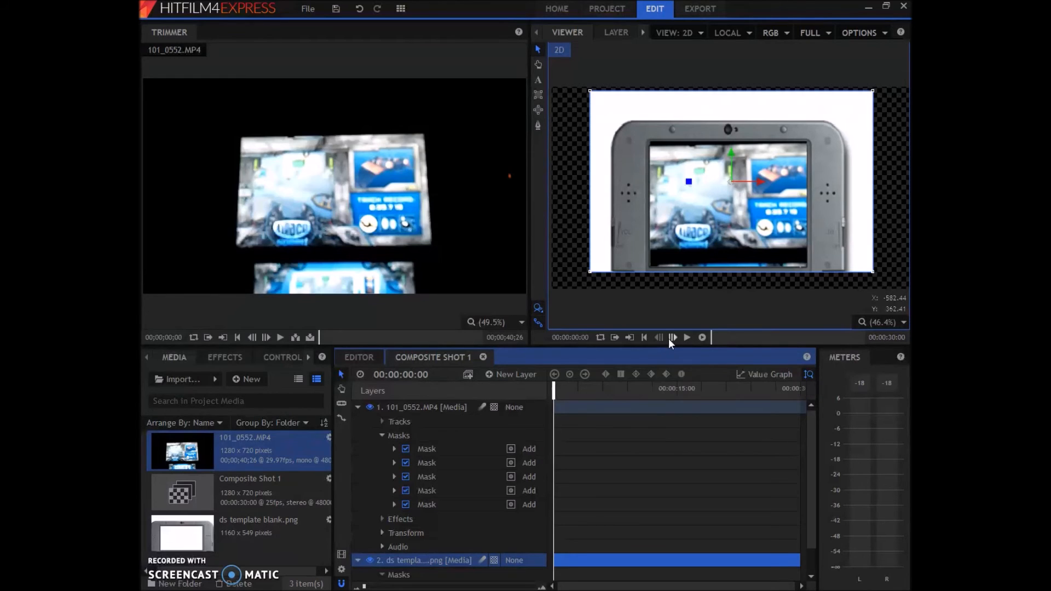
click(672, 338)
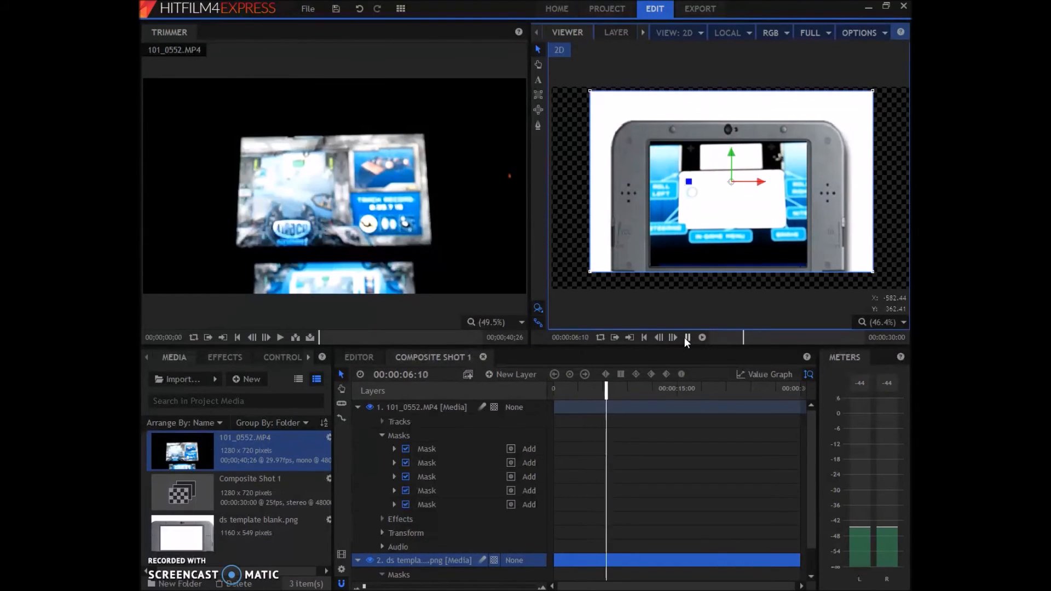
click(688, 338)
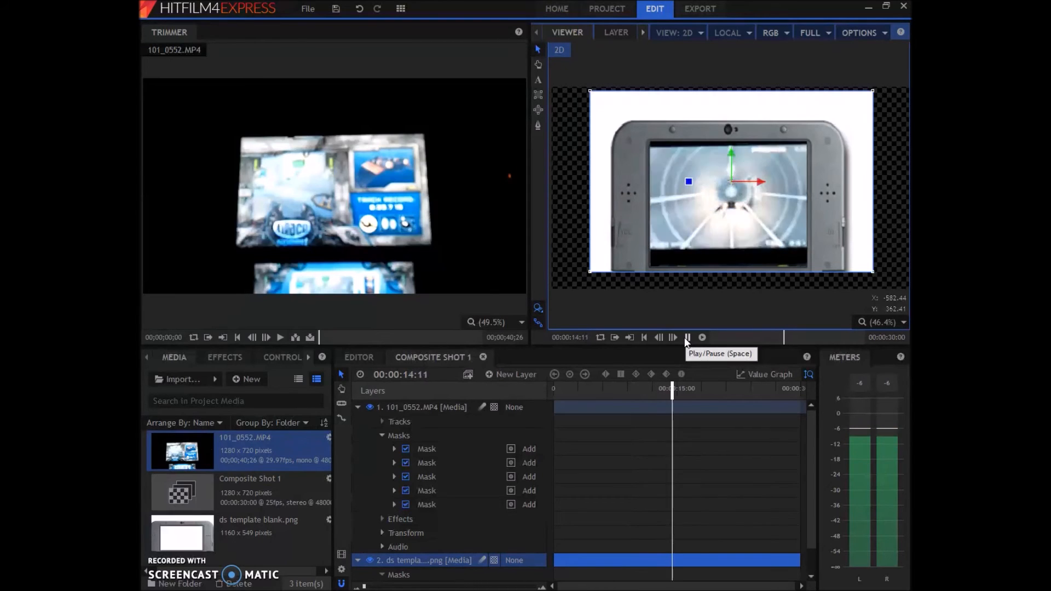
click(688, 337)
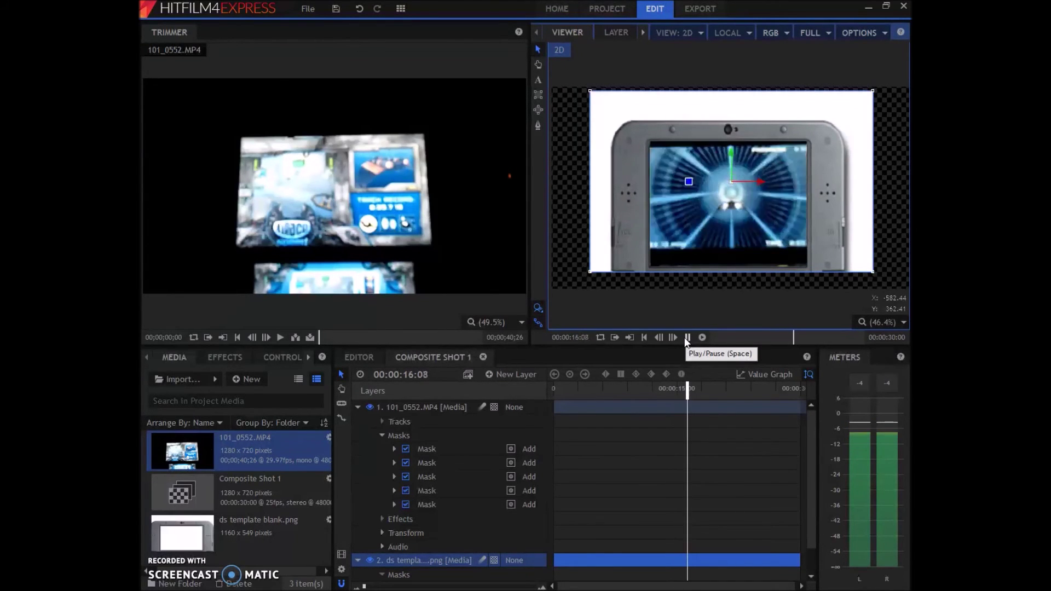
click(688, 338)
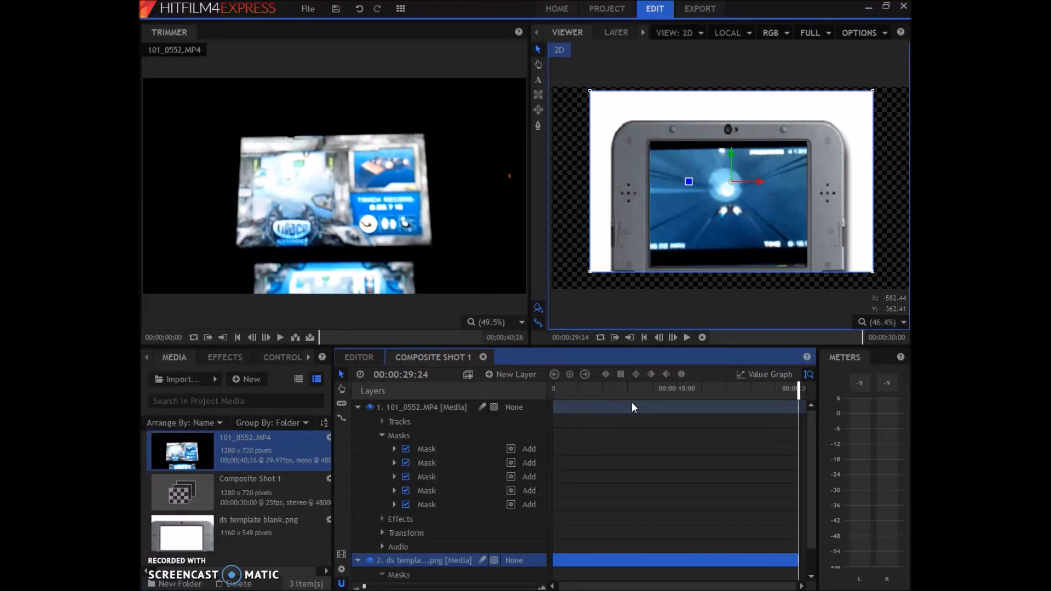
mouse_move(582, 427)
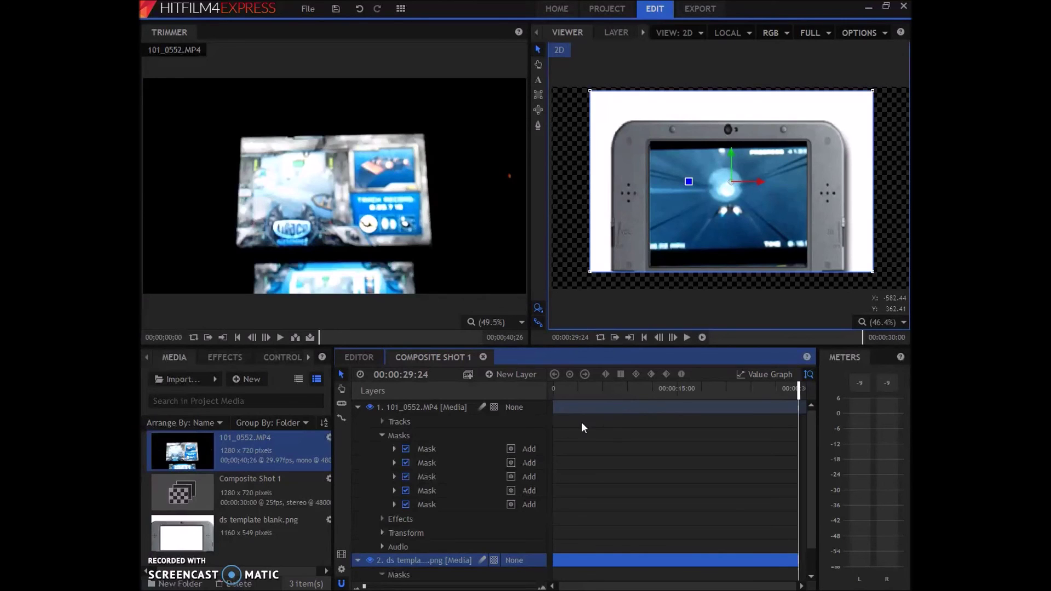